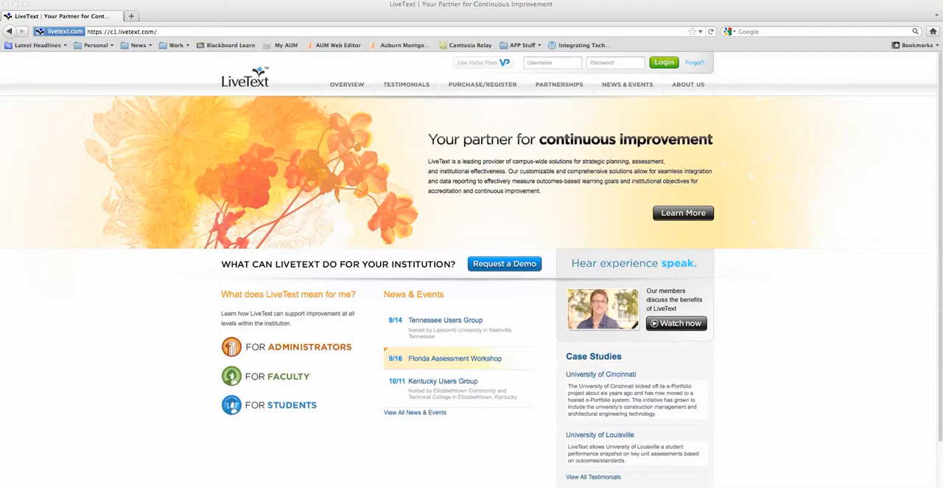
mouse_move(330, 356)
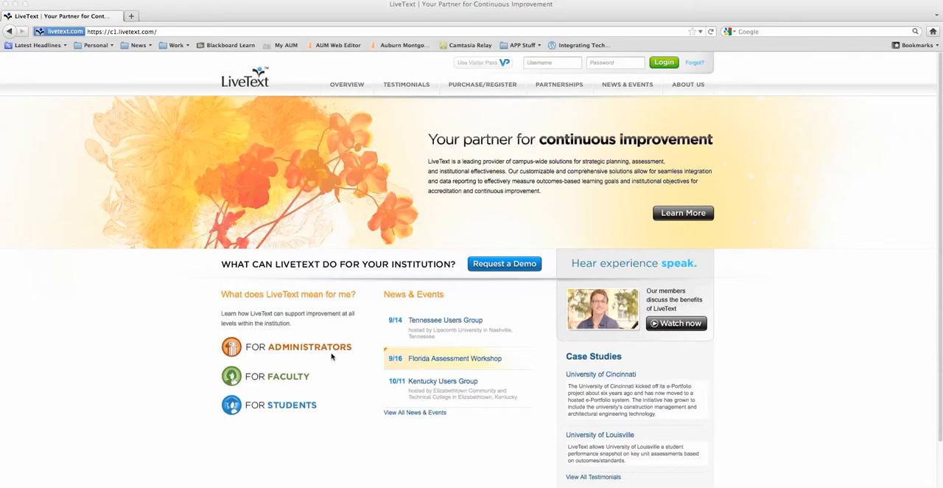
Sign in with the saved username 'Russ' and password to reach the faculty dashboard.
left_click(551, 62)
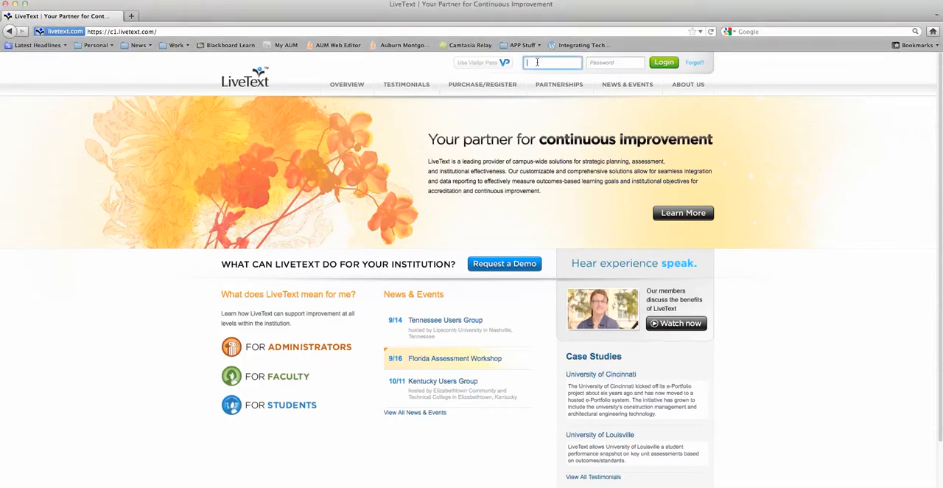
type("Russ")
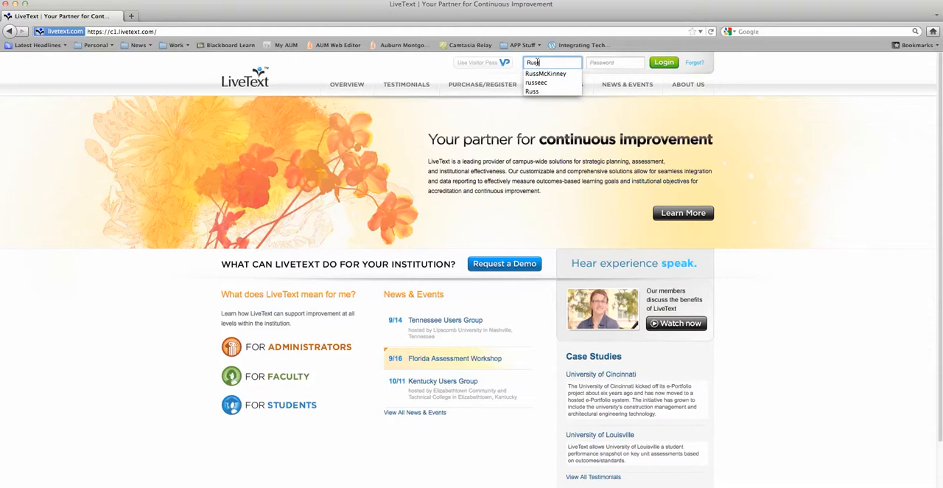
left_click(546, 74)
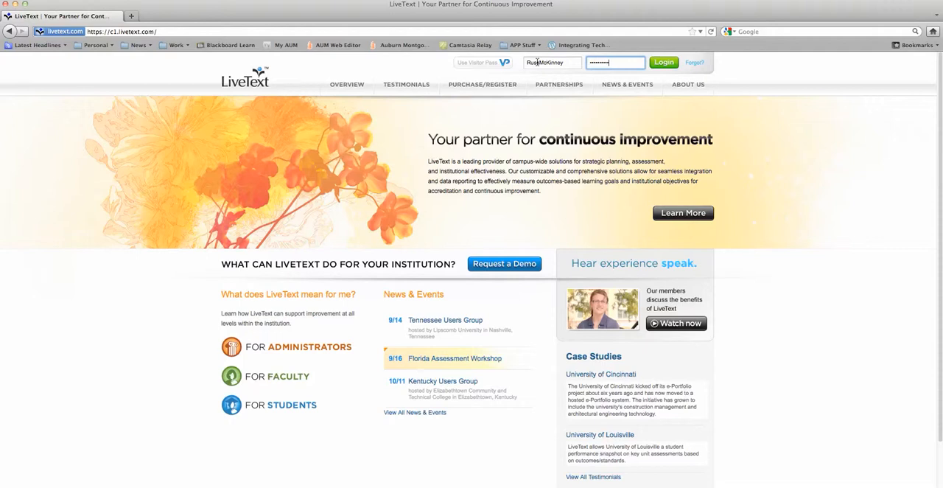
left_click(664, 62)
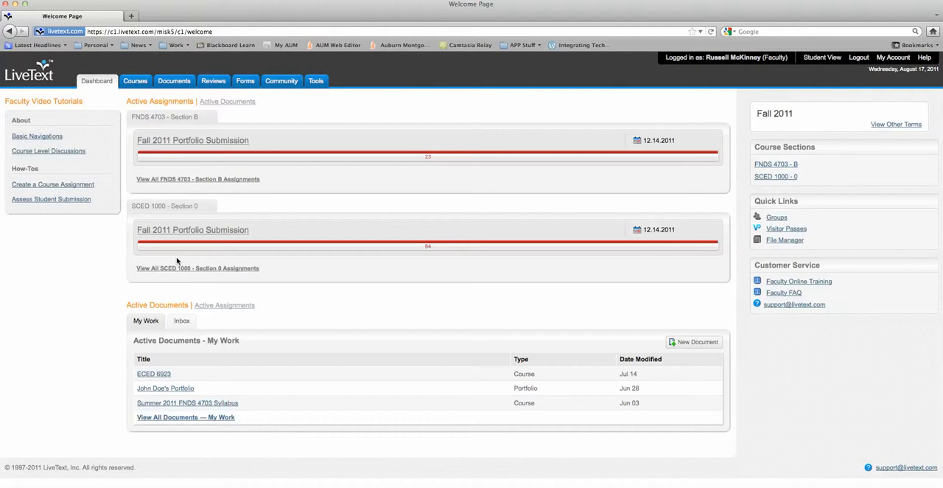
Show the My Work list of documents via Documents.
left_click(174, 80)
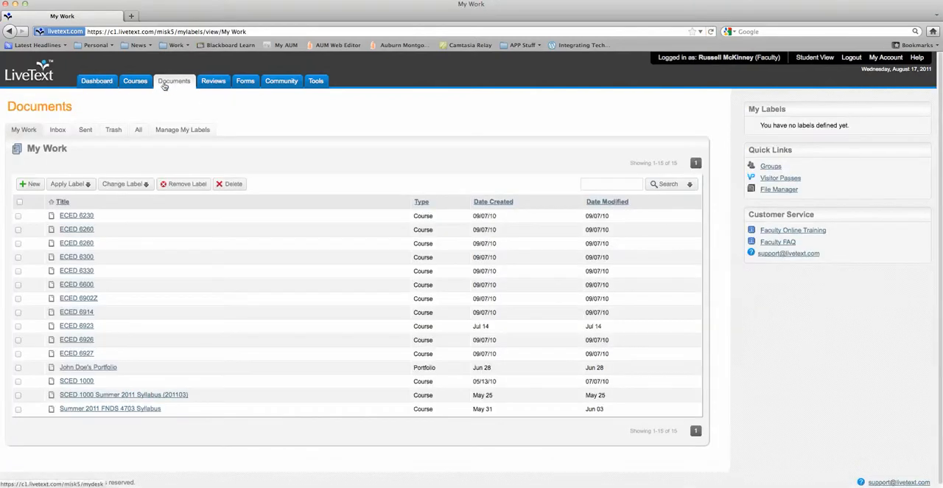
mouse_move(94, 165)
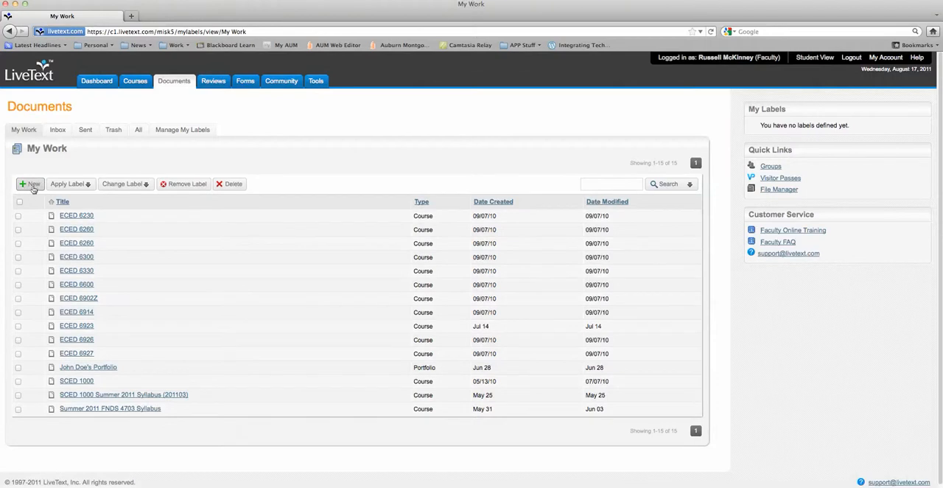
Create a new document 'Fall 2011 FNDS 4703' in Courses from the AUM School of Education Template.
left_click(30, 183)
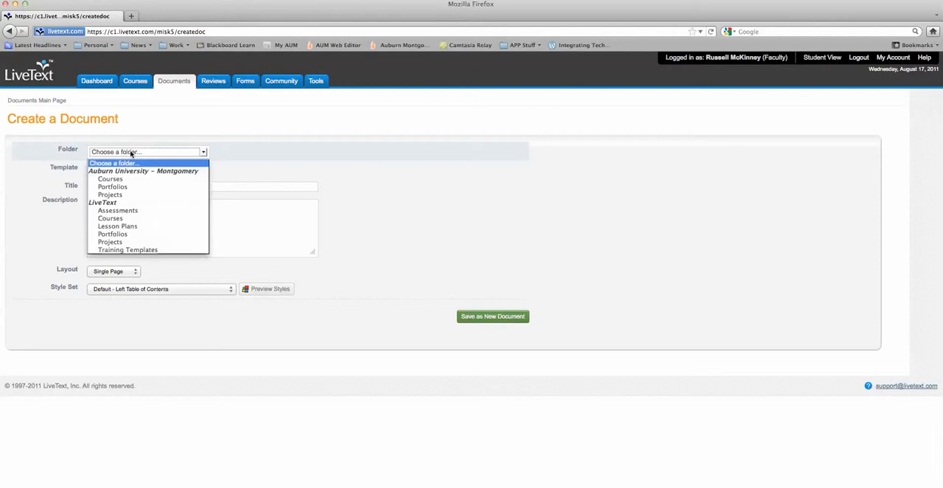
mouse_move(124, 174)
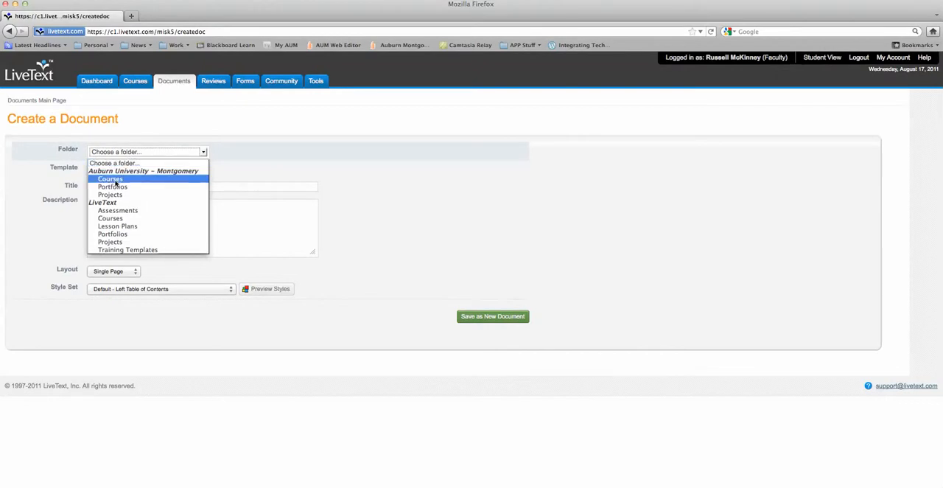
left_click(109, 179)
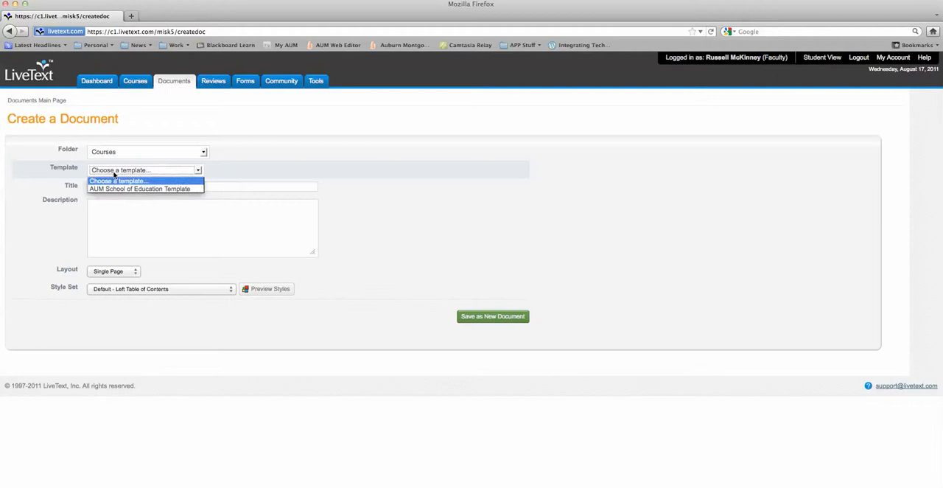
mouse_move(138, 188)
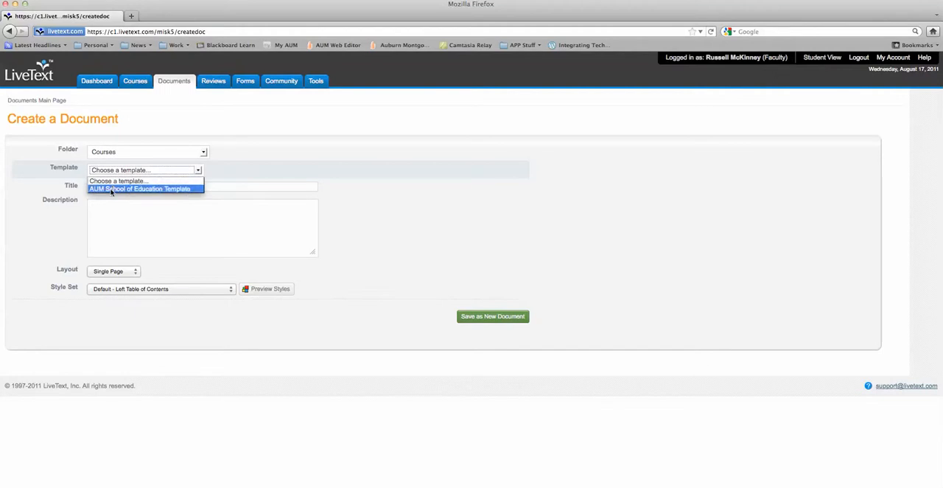
left_click(138, 189)
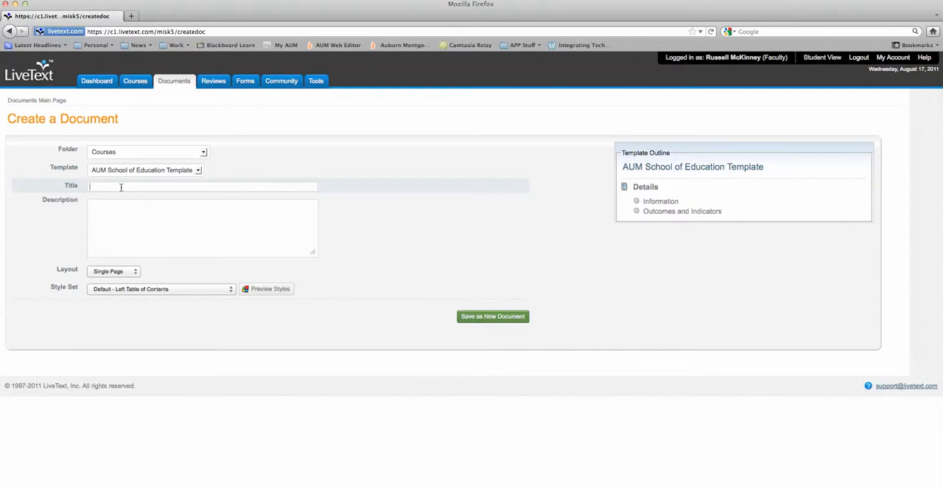
type("Fall 2011")
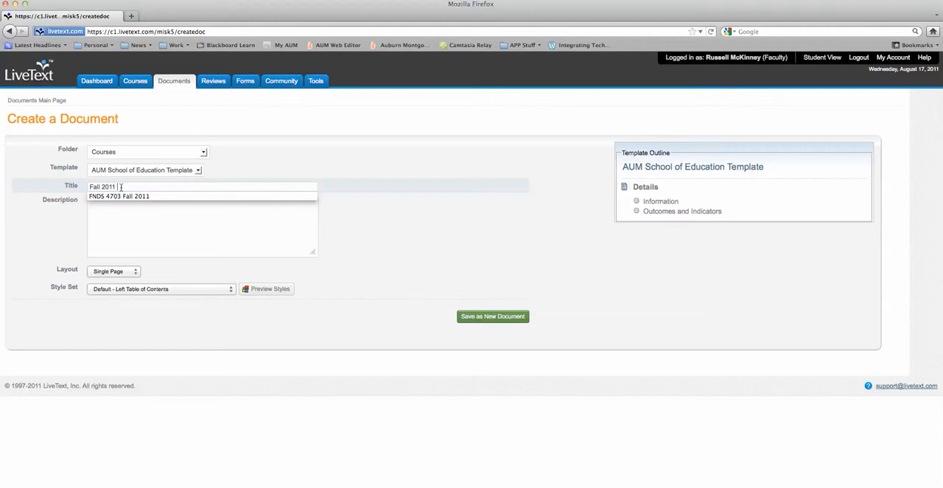
type("FNDS 4703")
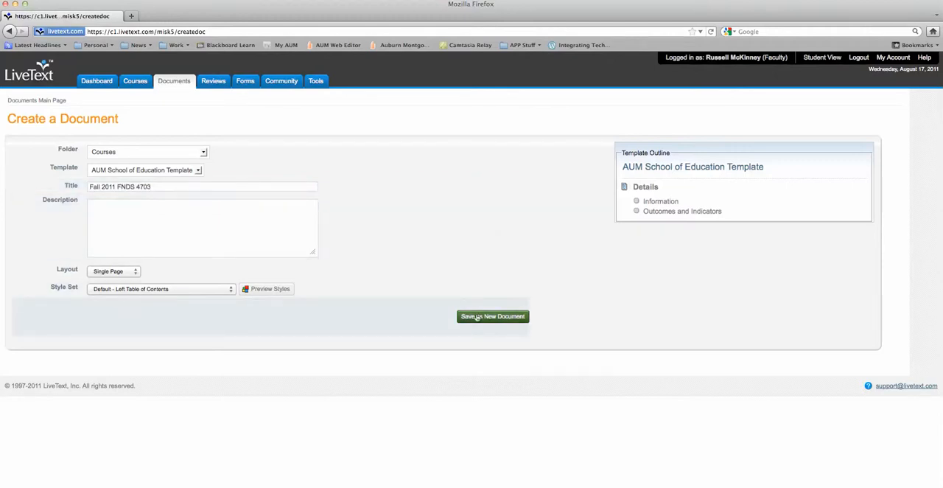
left_click(492, 316)
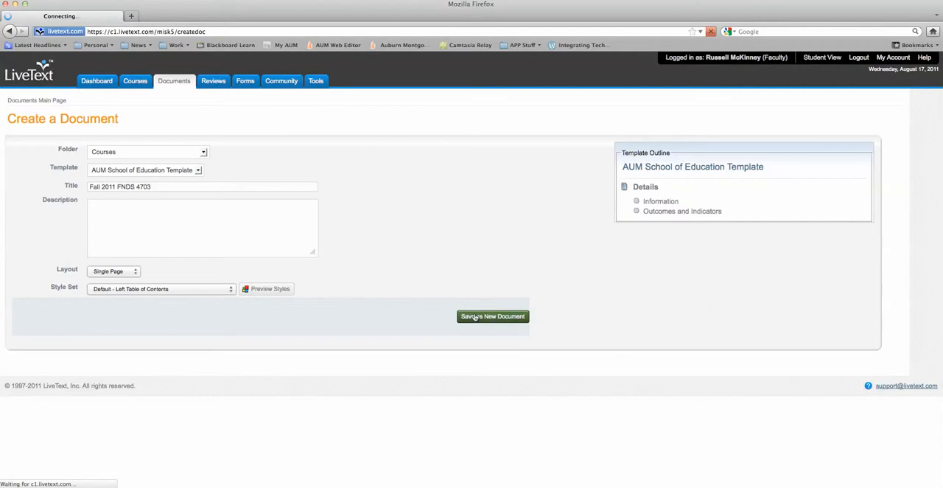
Bring up the Information section editor and review its template content.
left_click(492, 315)
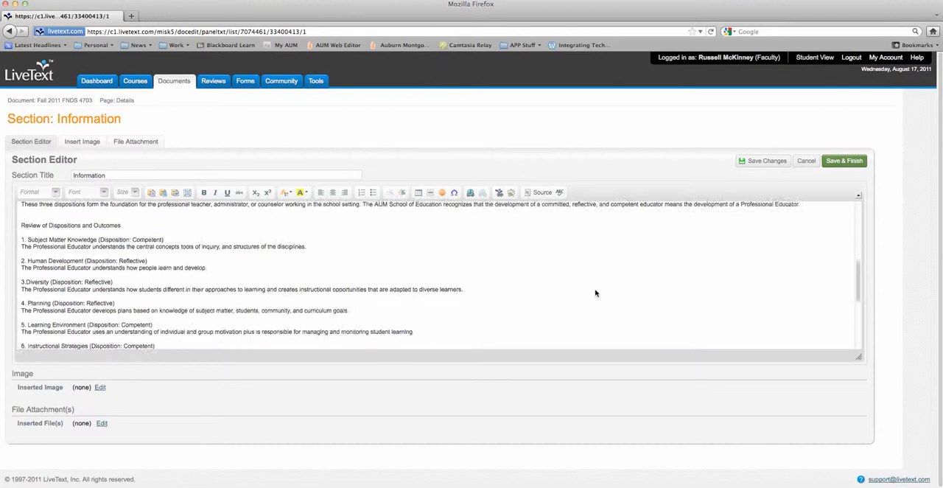
scroll("down", 3)
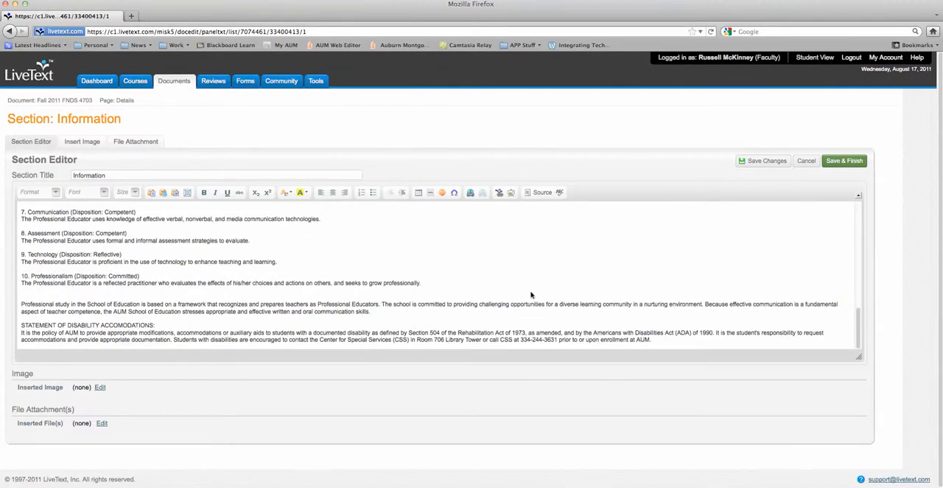
mouse_move(12, 412)
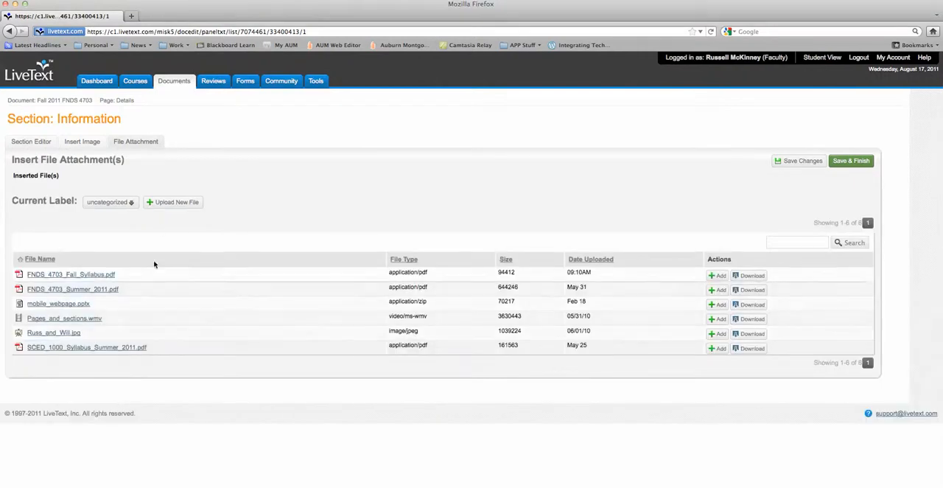
Upload 'FNDS 4703 Fall Syllabus.pdf' as a file attachment to the Information section.
left_click(173, 201)
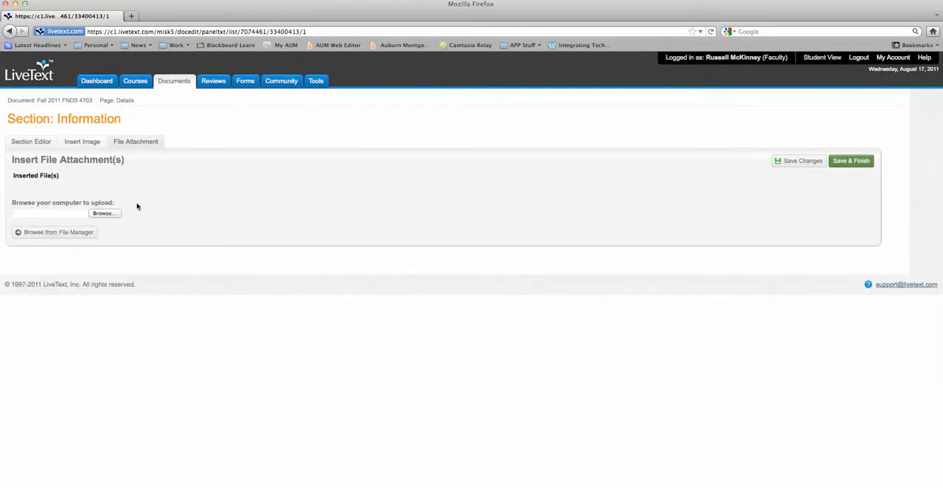
left_click(103, 212)
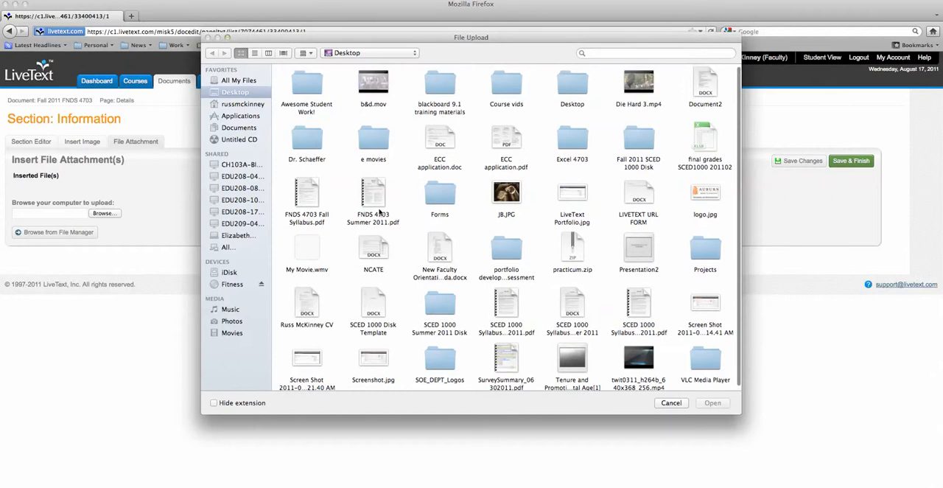
left_click(307, 193)
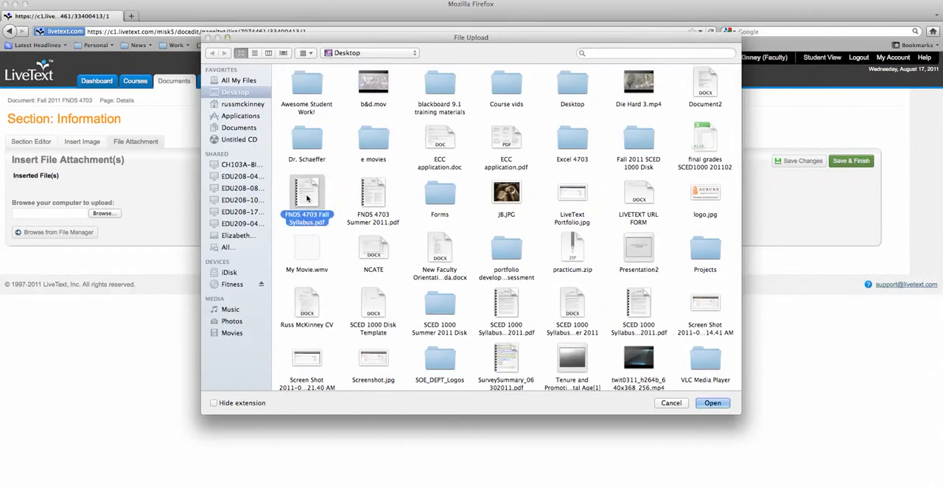
left_click(712, 402)
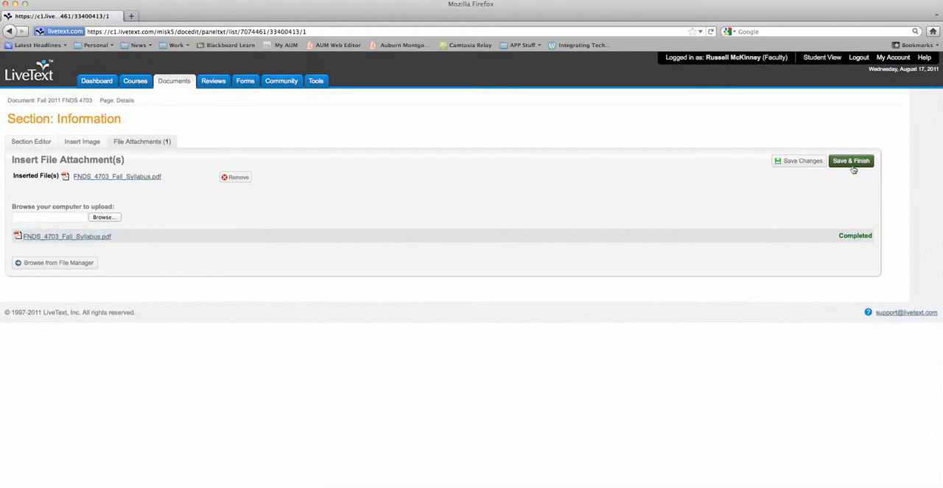
Save and finish the section, then confirm the syllabus PDF appears under Attachments.
left_click(852, 161)
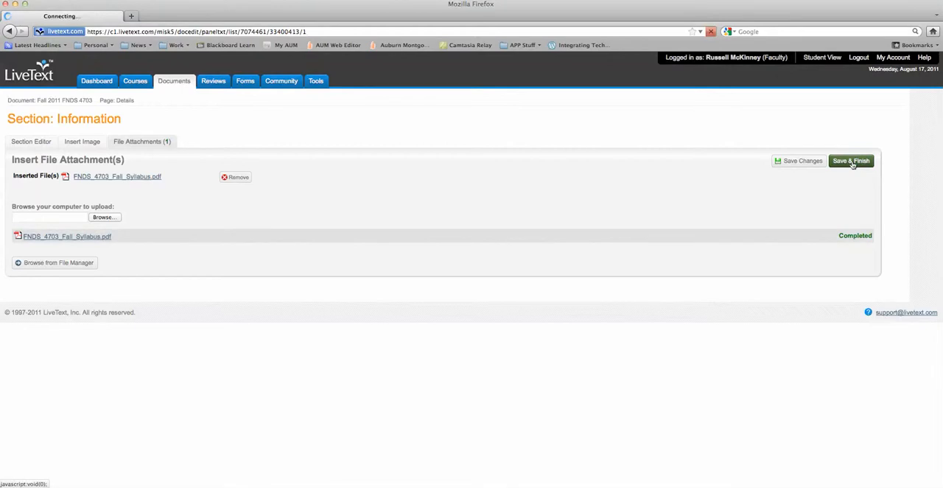
left_click(852, 161)
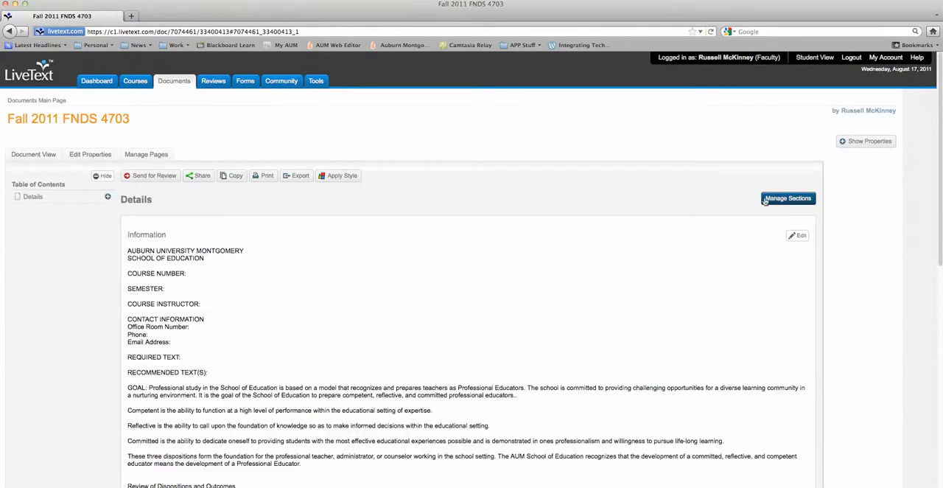
scroll("down", 3)
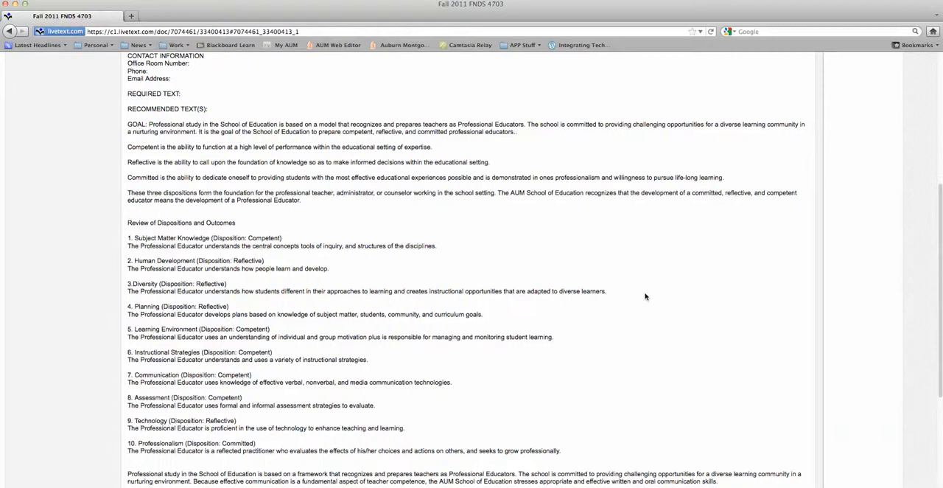
scroll("down", 3)
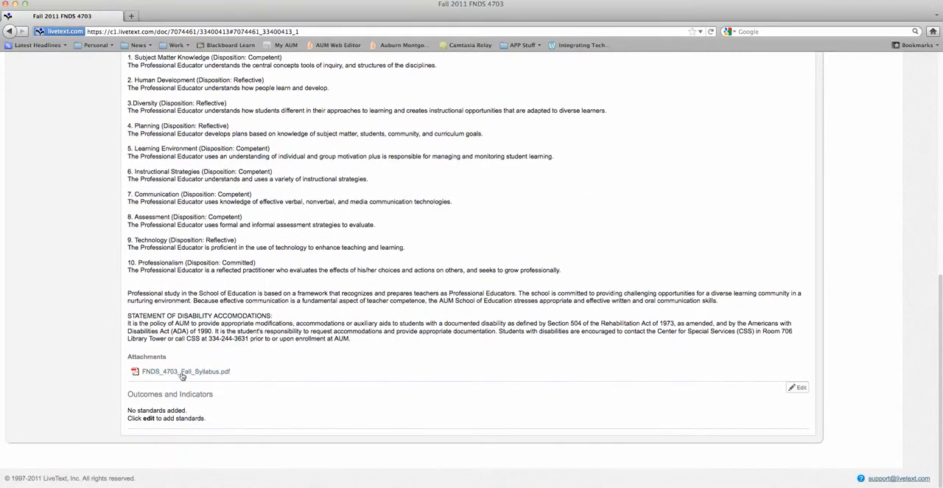
scroll("up", 3)
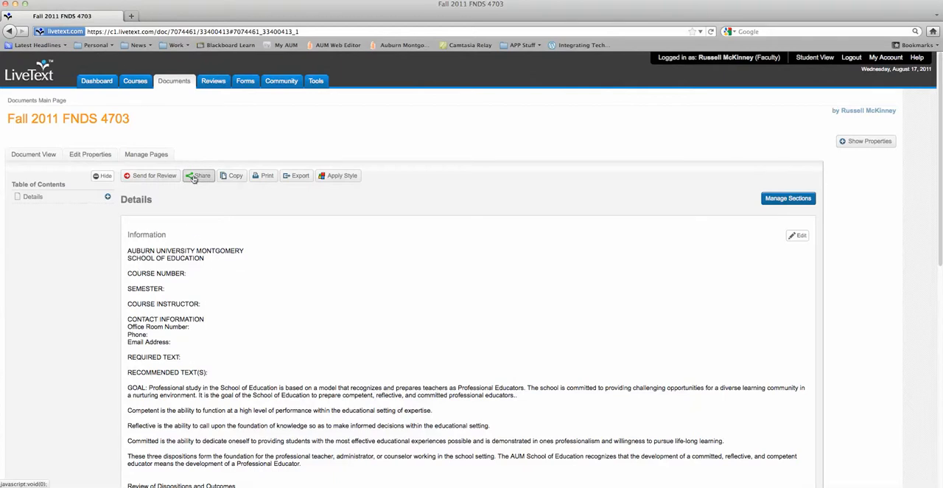
Go from Share to the document's Advanced Sharing page.
left_click(197, 176)
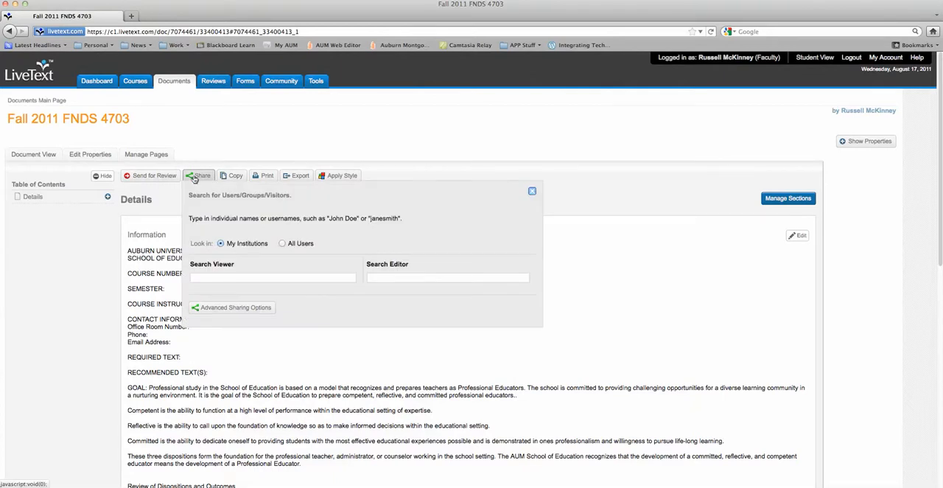
mouse_move(357, 289)
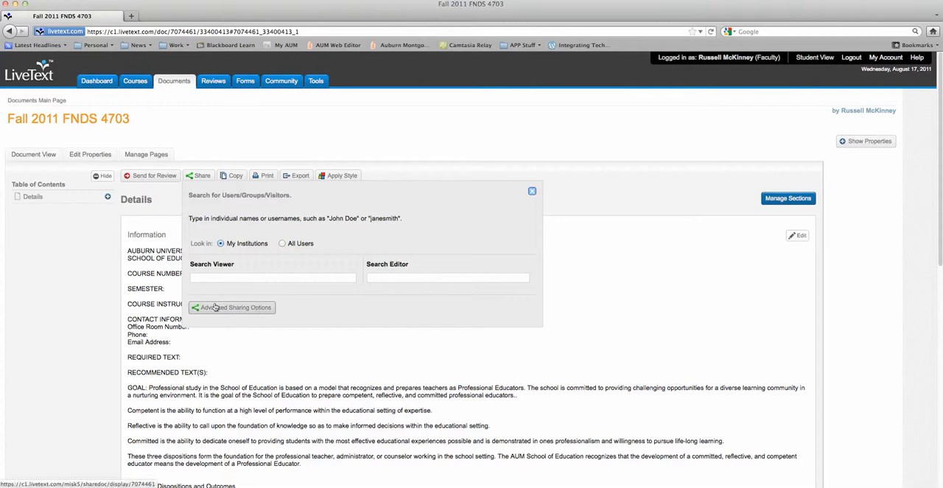
left_click(231, 307)
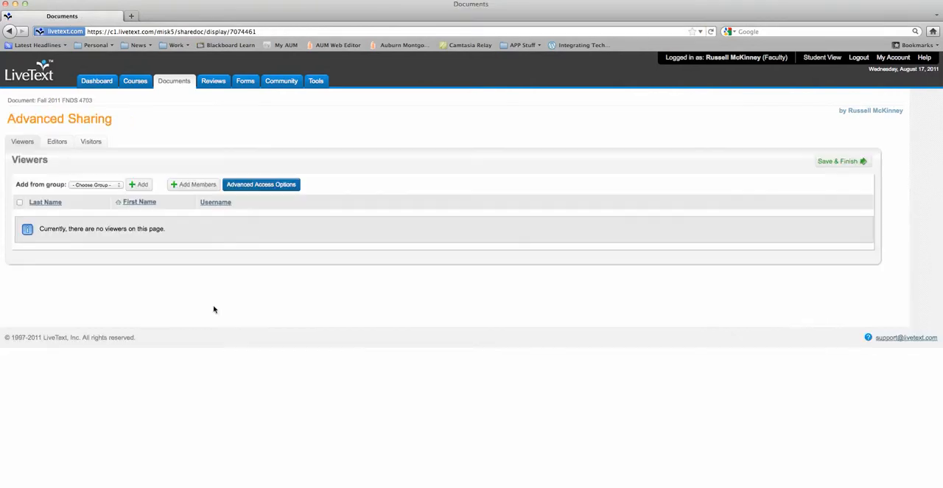
mouse_move(176, 234)
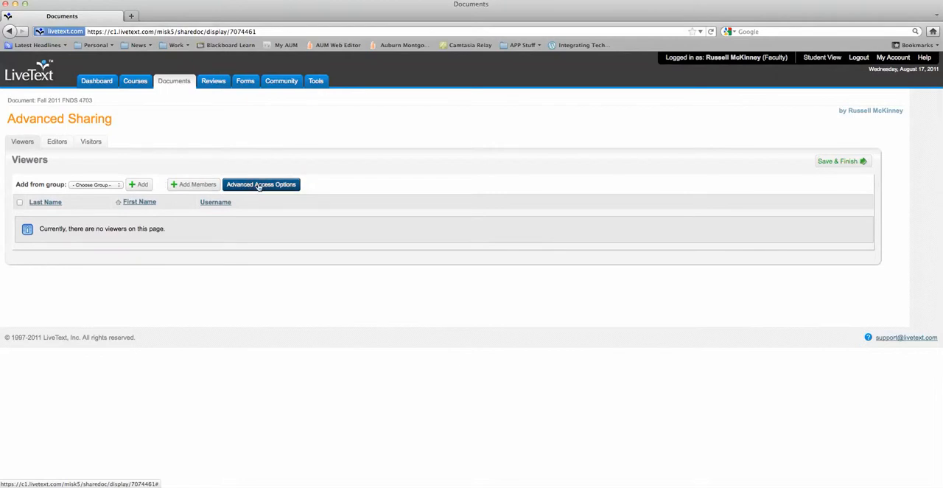
Set the document's access to Public, save sharing, and return to the document page.
left_click(261, 184)
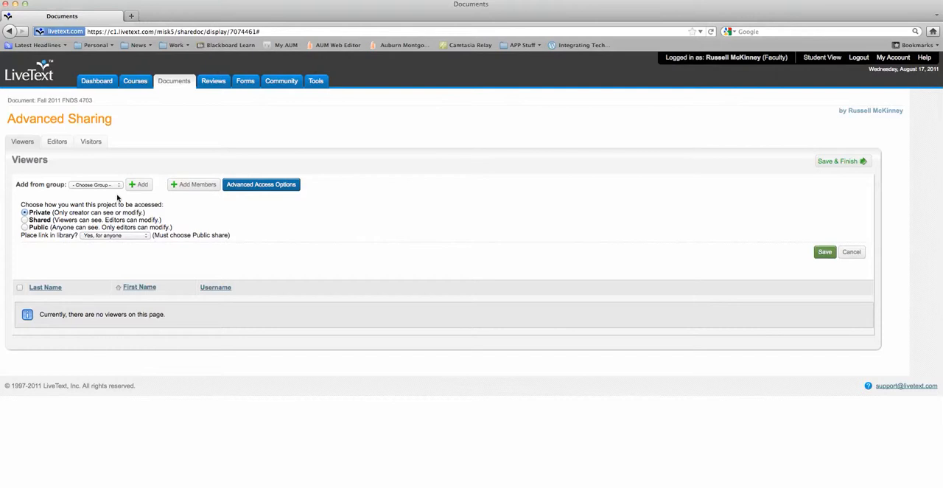
mouse_move(24, 230)
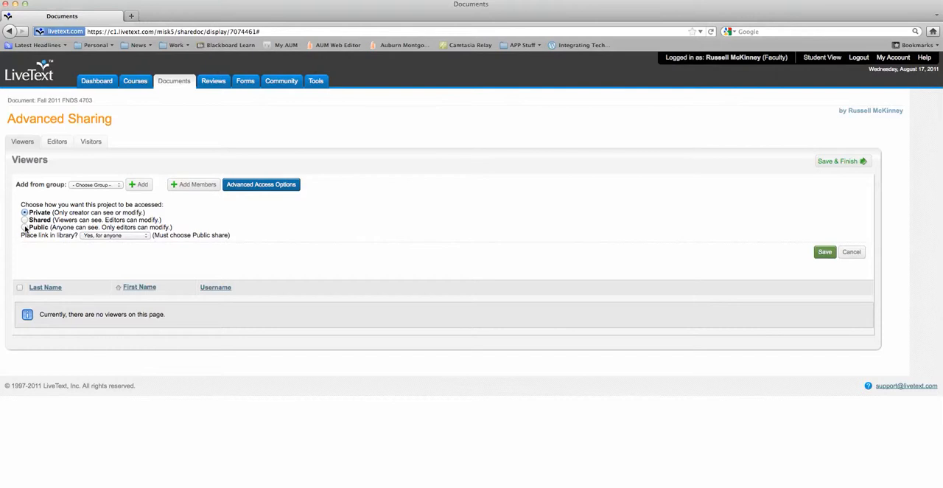
left_click(26, 227)
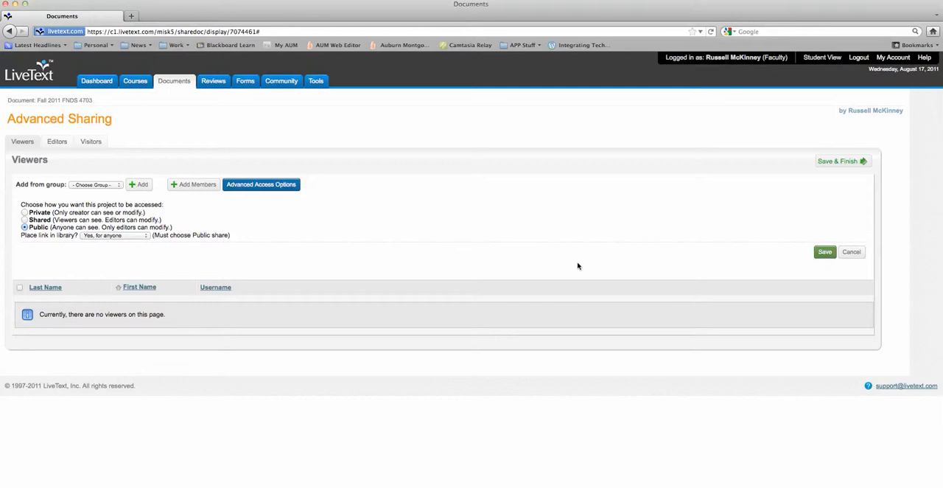
left_click(825, 251)
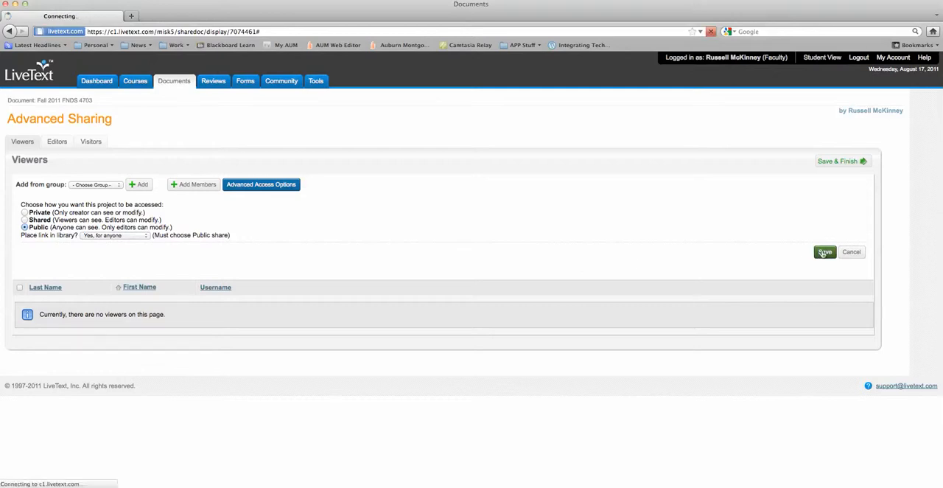
left_click(826, 250)
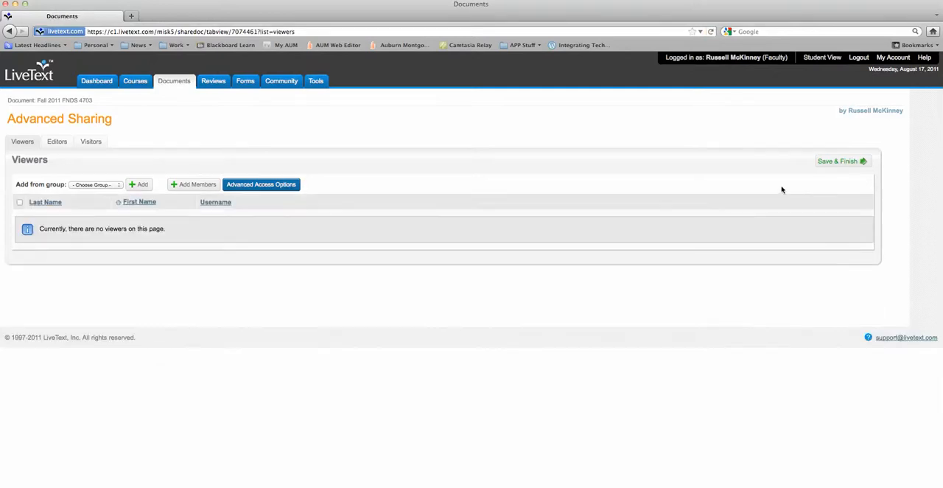
left_click(841, 161)
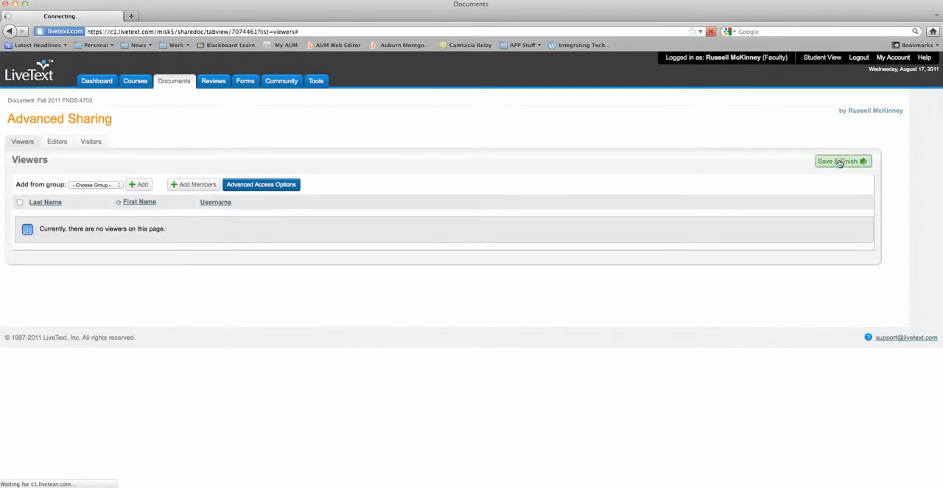
left_click(843, 161)
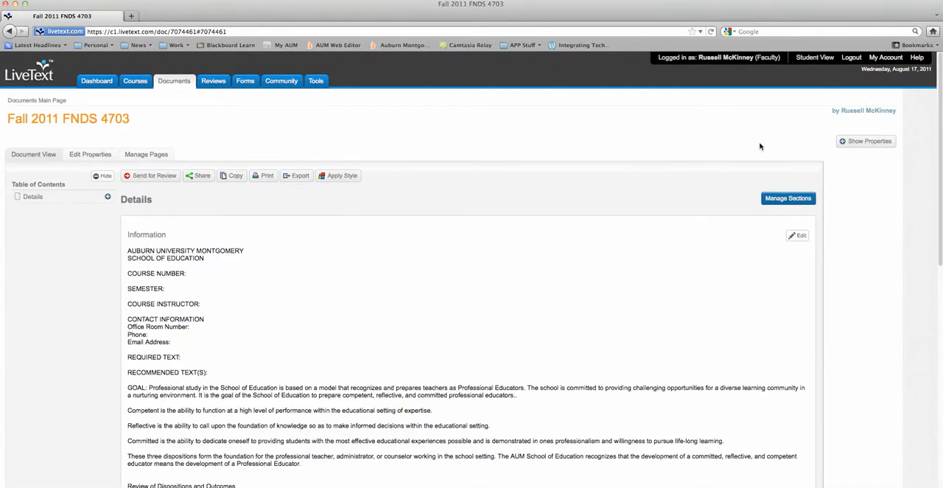